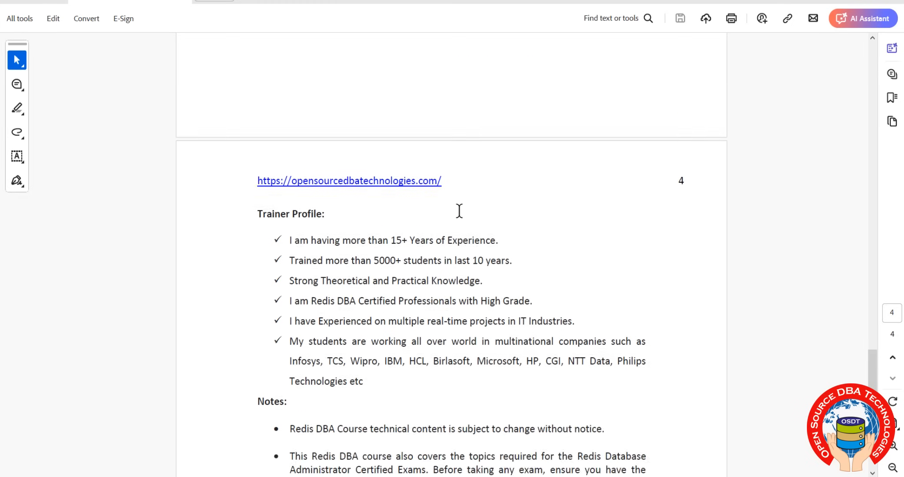
Scroll back from page 4 to the top of page 1, showing the Redis DBA course overview.
scroll(up, 3)
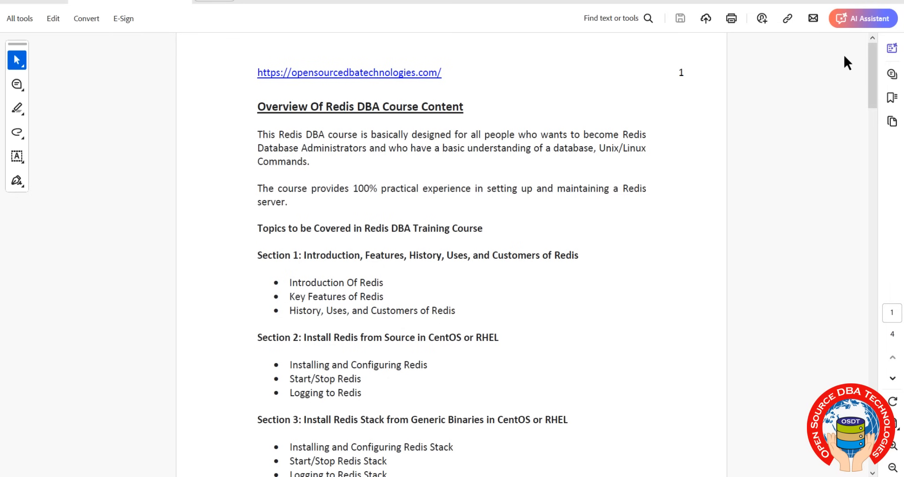
Scroll down through Sections 1–5 into page 2's sections 6–9 on data types, ACL, backup and logs.
scroll(down, 3)
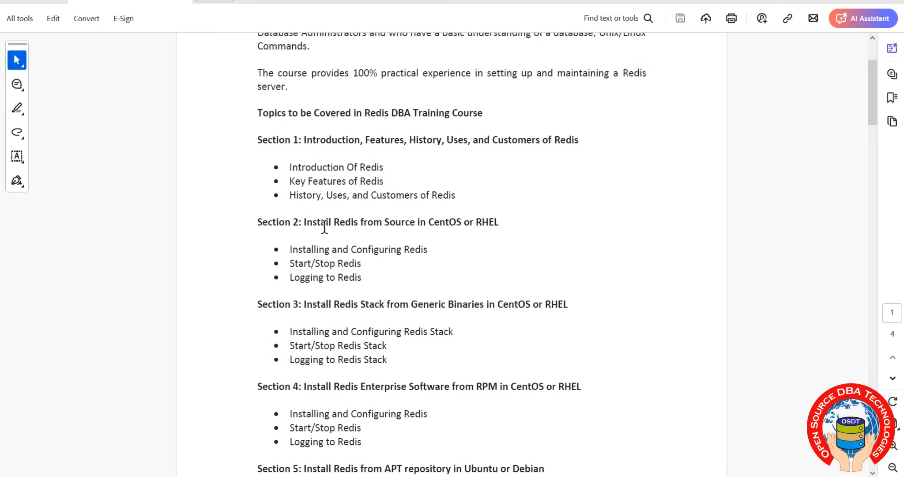
mouse_move(319, 227)
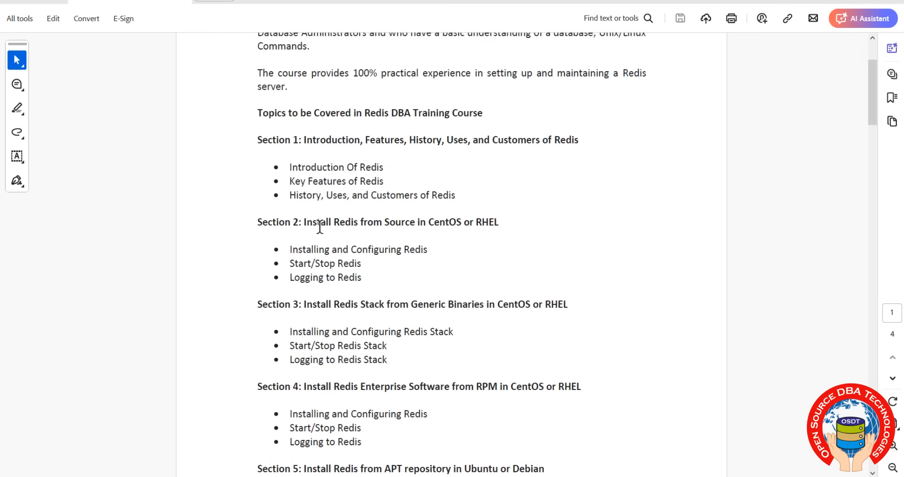
scroll(down, 3)
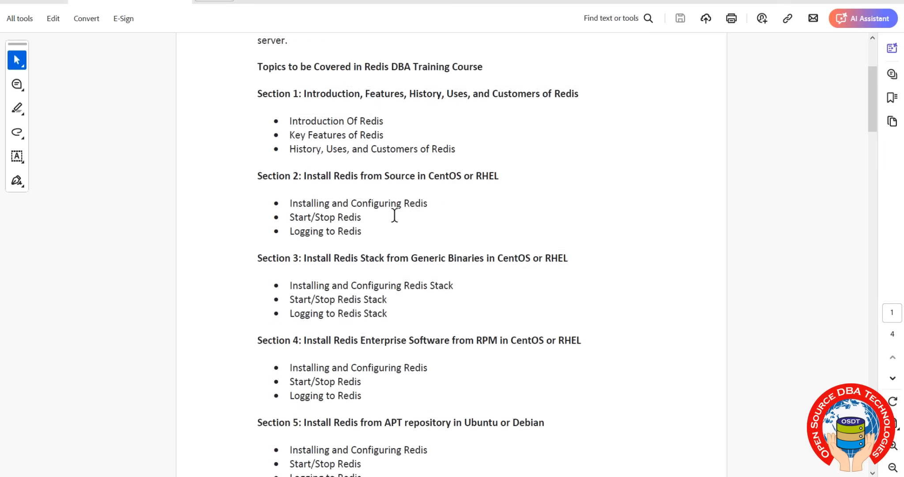
scroll(down, 3)
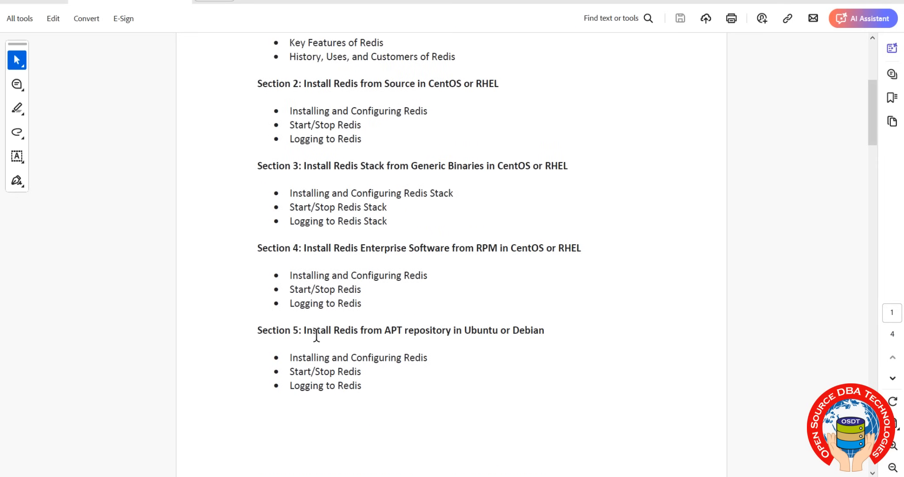
scroll(down, 3)
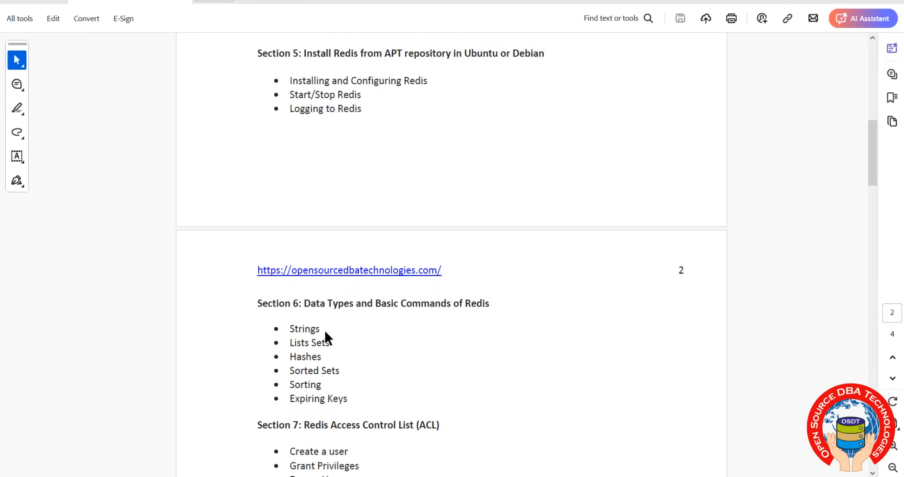
mouse_move(396, 391)
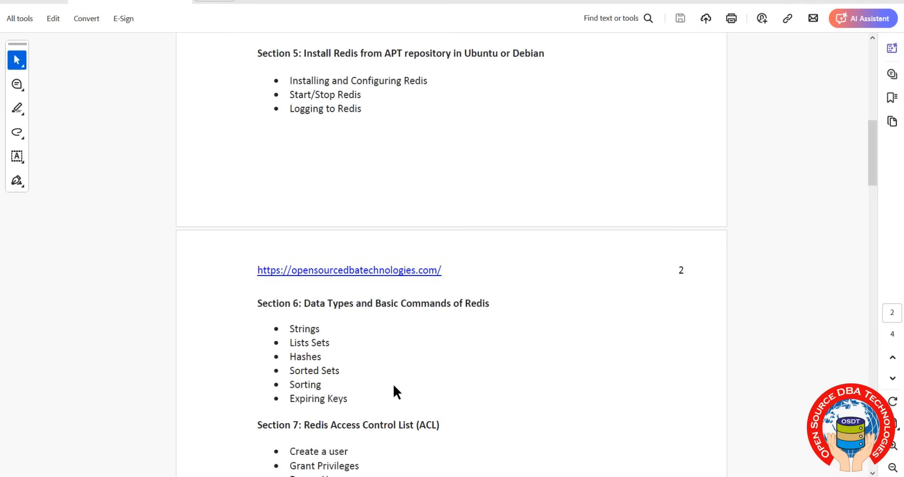
scroll(down, 3)
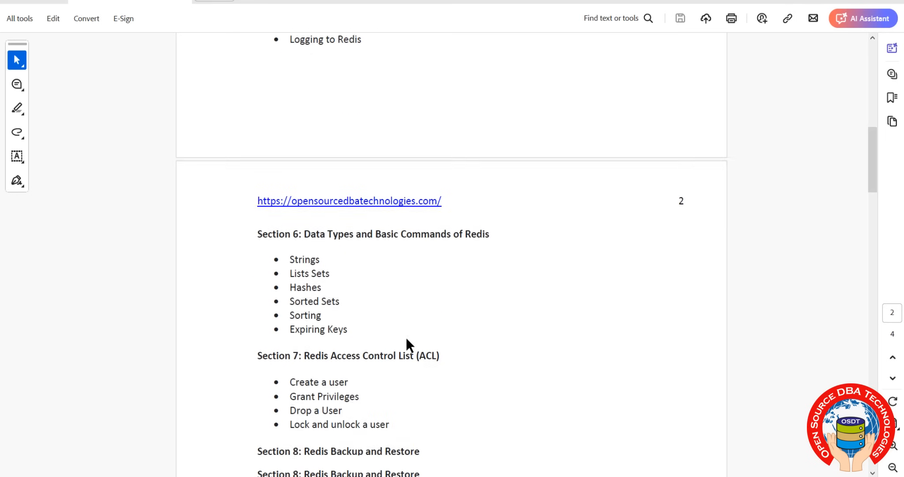
scroll(down, 3)
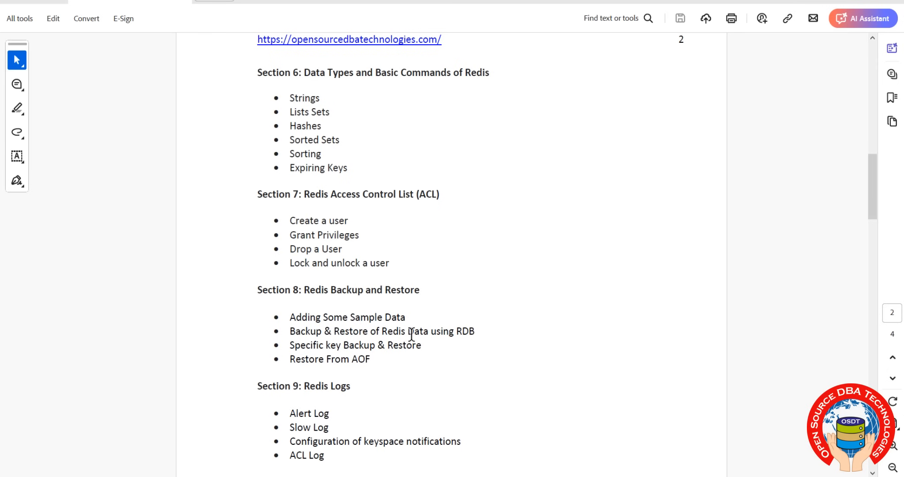
Scroll past Replication and Sentinel to page 3's sections 12–15 on cluster, upgrading, optimization and RedisInsight.
scroll(down, 3)
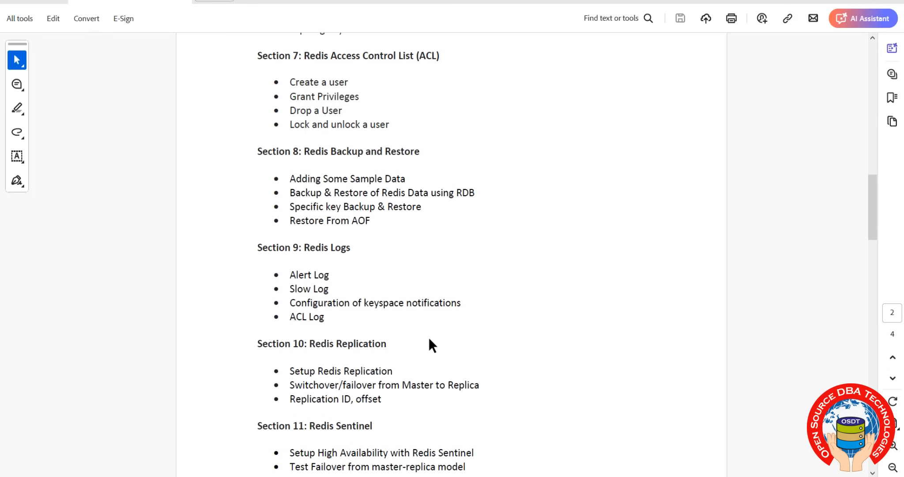
scroll(down, 3)
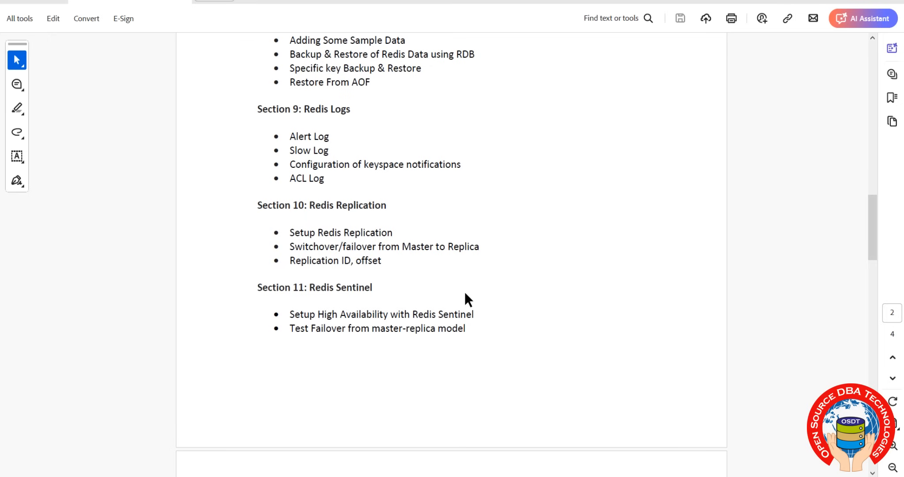
mouse_move(489, 296)
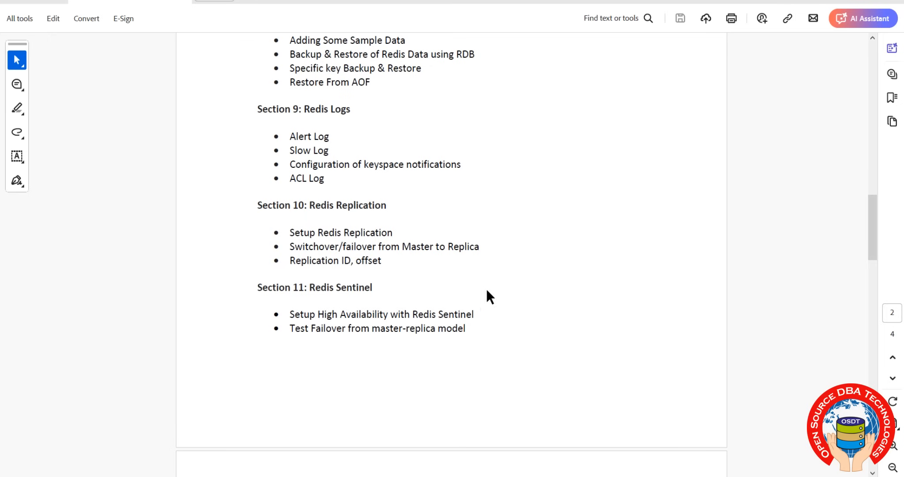
scroll(down, 3)
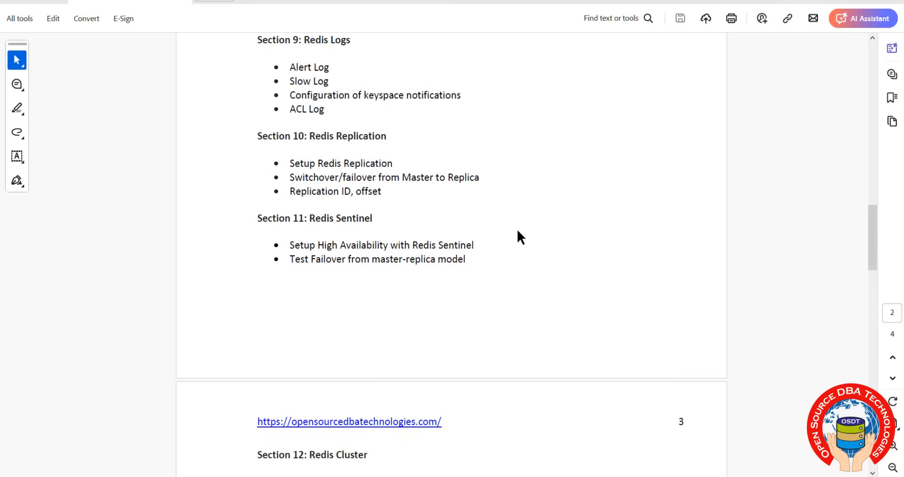
scroll(down, 3)
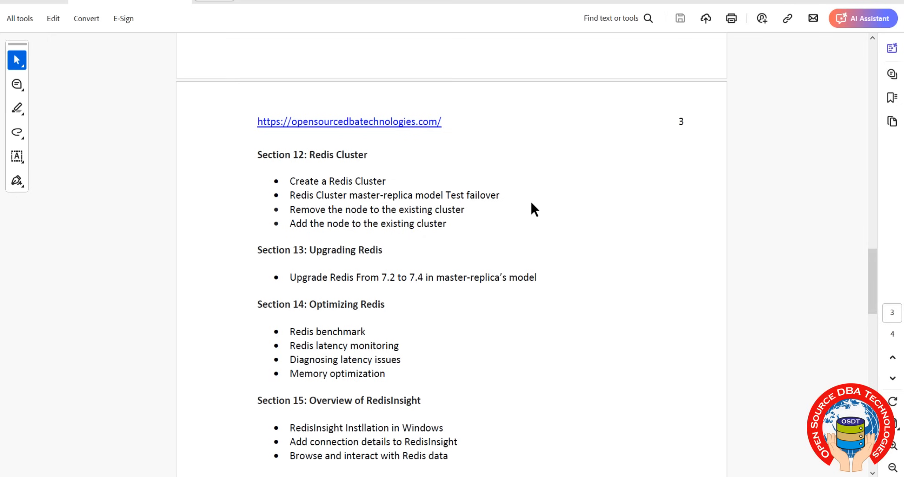
mouse_move(534, 216)
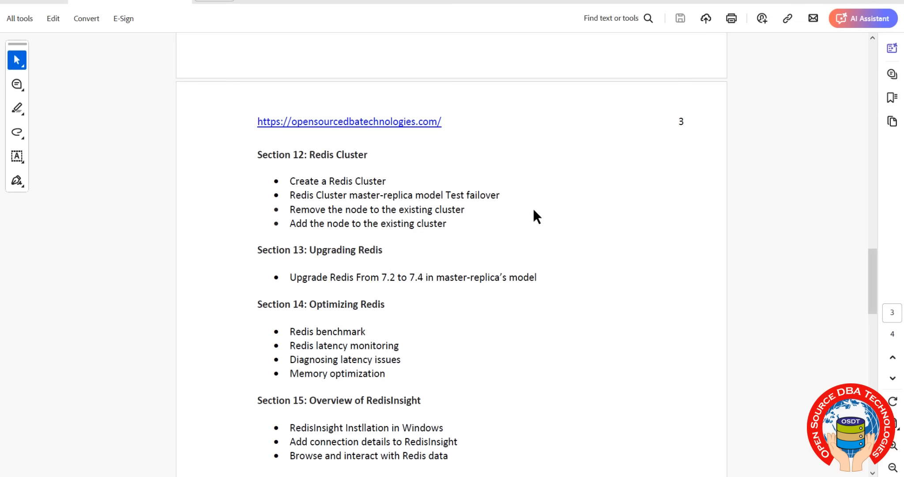
Scroll through the course objectives to page 4's trainer profile and course notes.
scroll(down, 3)
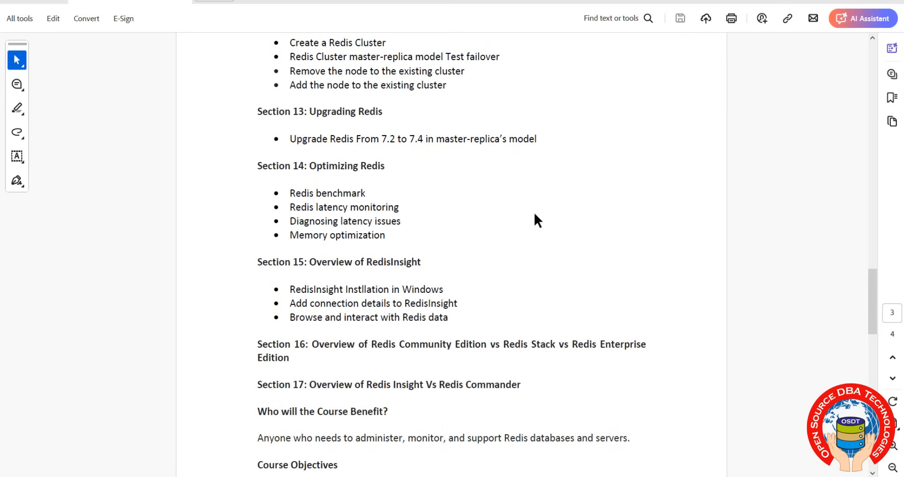
mouse_move(497, 327)
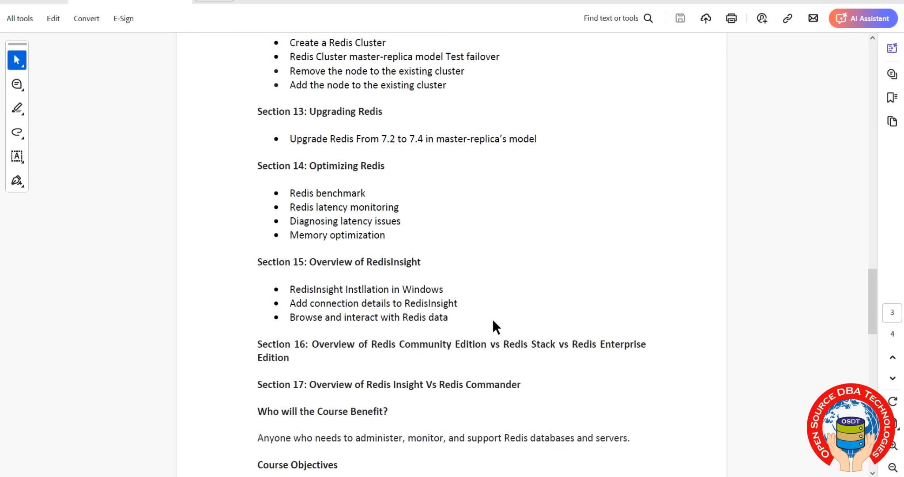
scroll(down, 3)
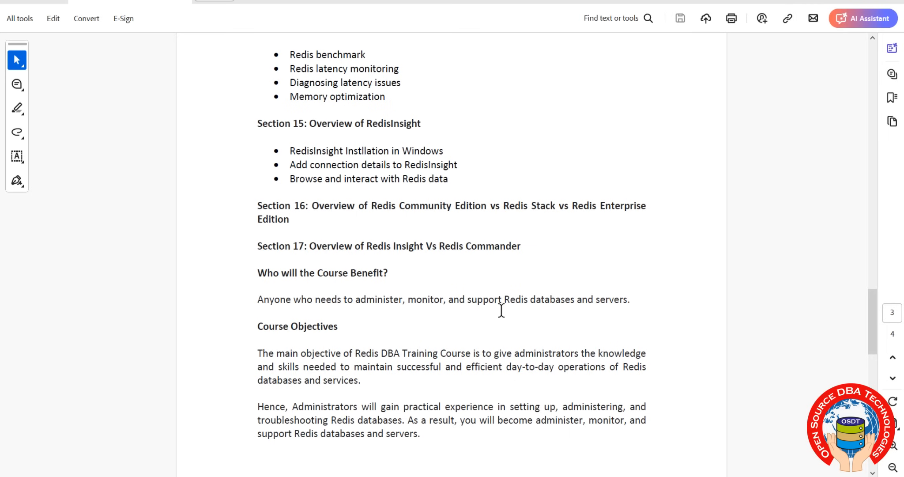
scroll(down, 3)
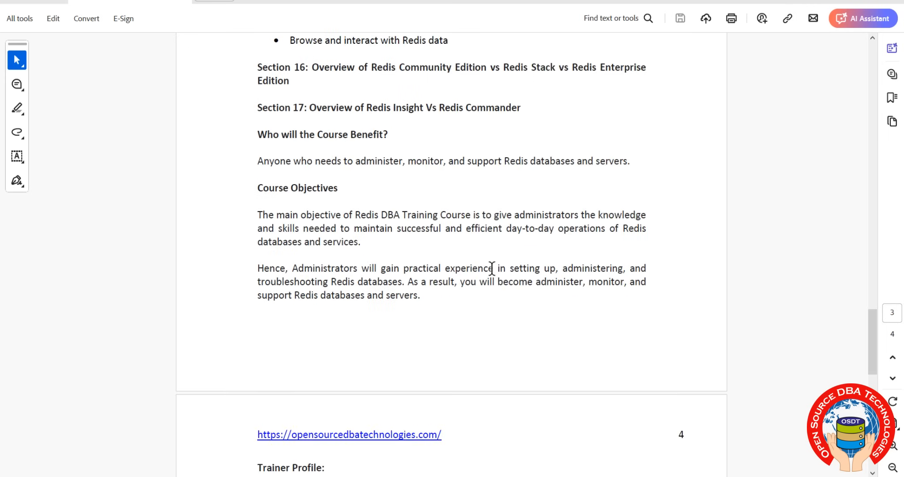
scroll(down, 3)
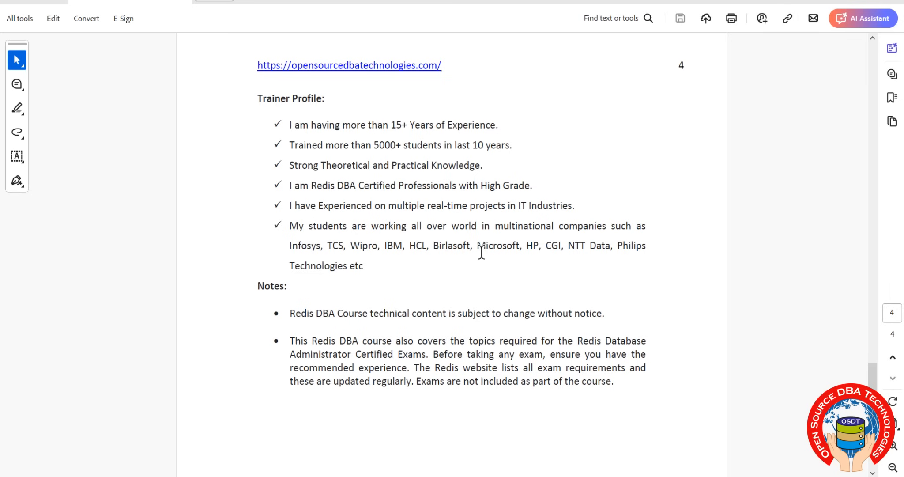
mouse_move(495, 271)
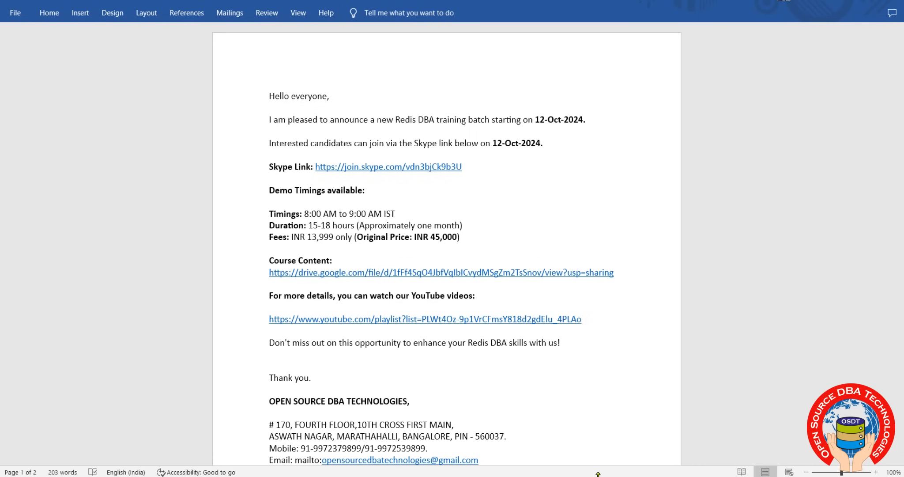
mouse_move(525, 263)
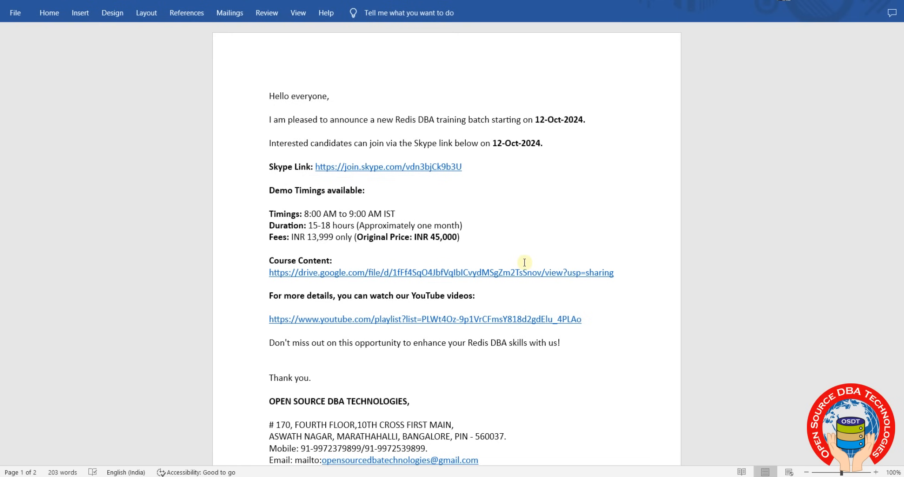
Bring up the Word batch announcement with the Redis DBA timings, fees and enrollment links.
click(270, 96)
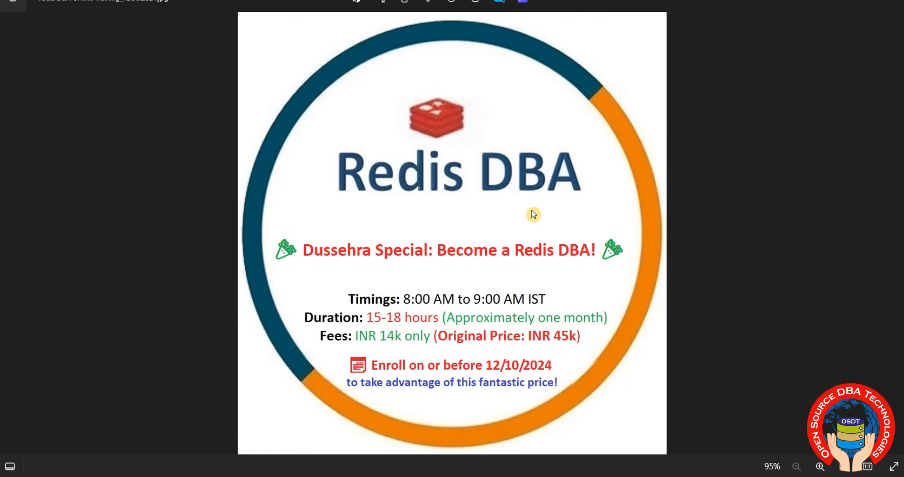
mouse_move(434, 205)
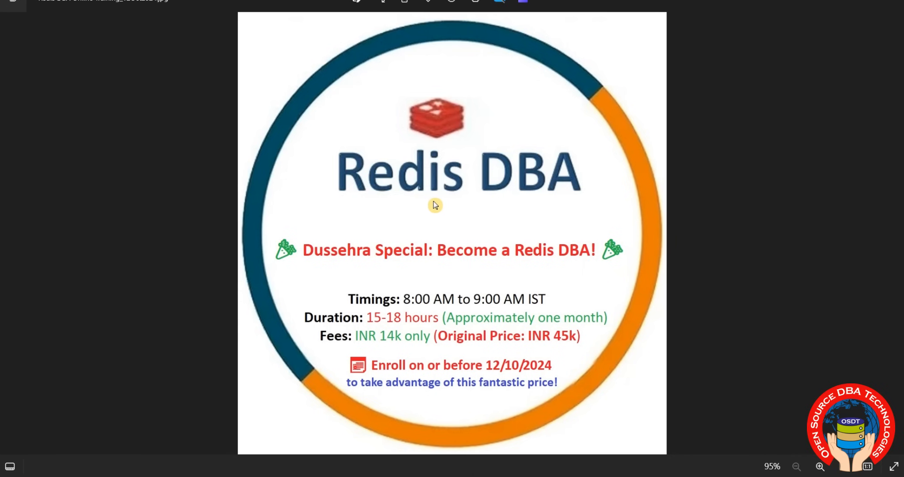